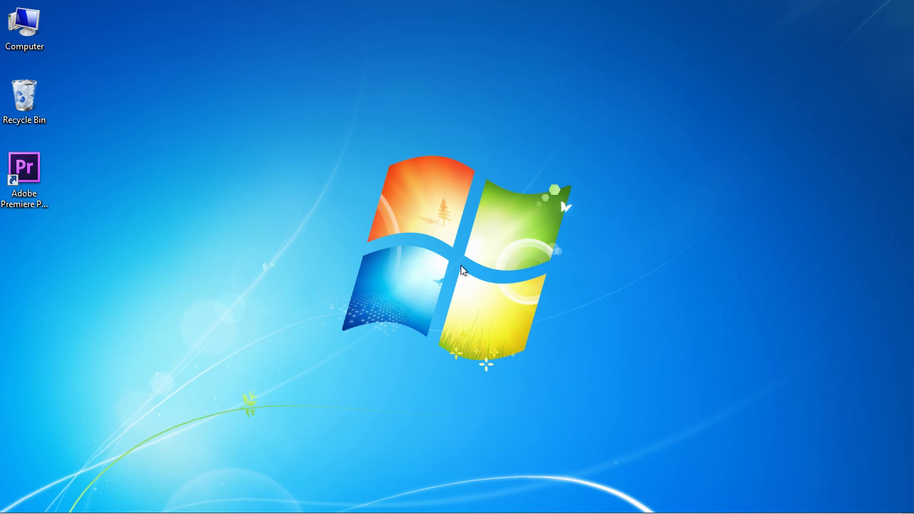
- Launch Adobe Premiere Pro CS6 from its desktop shortcut
left_click(24, 166)
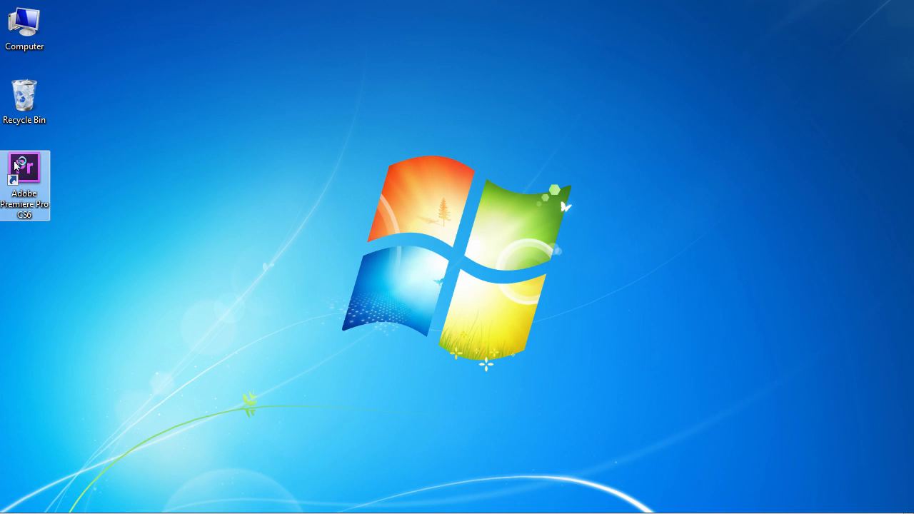
double_click(24, 165)
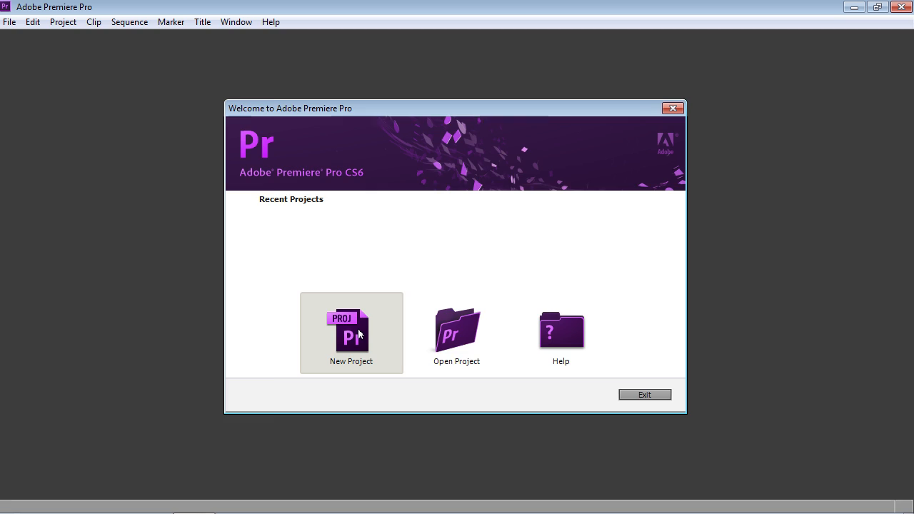
- Create a new project with default settings and the preset Sequence 01
left_click(350, 332)
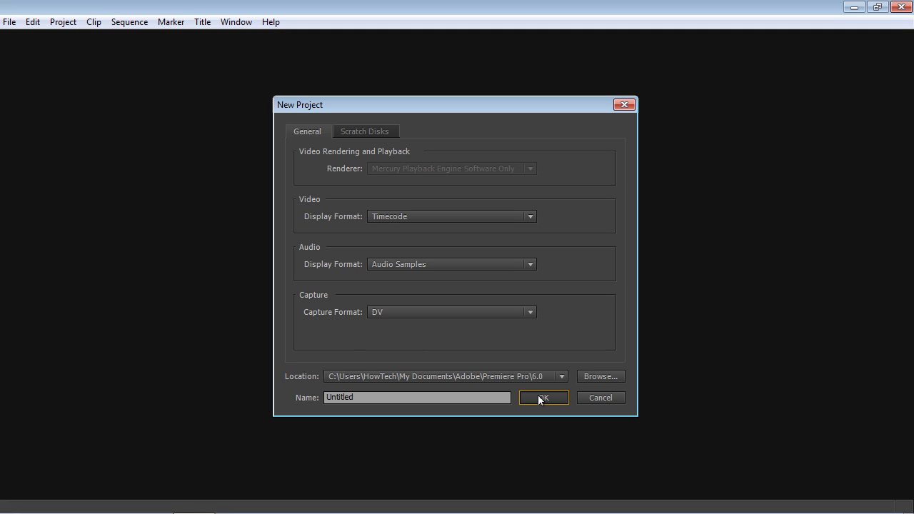
left_click(542, 398)
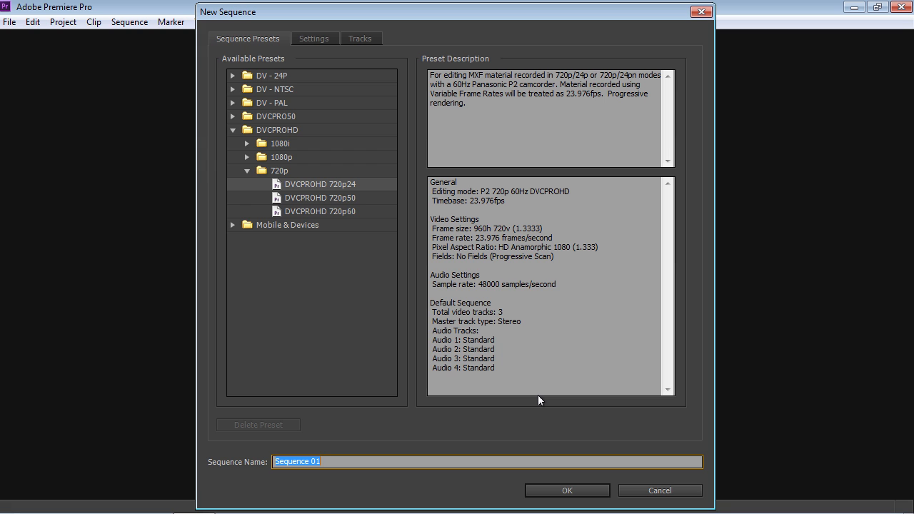
left_click(566, 490)
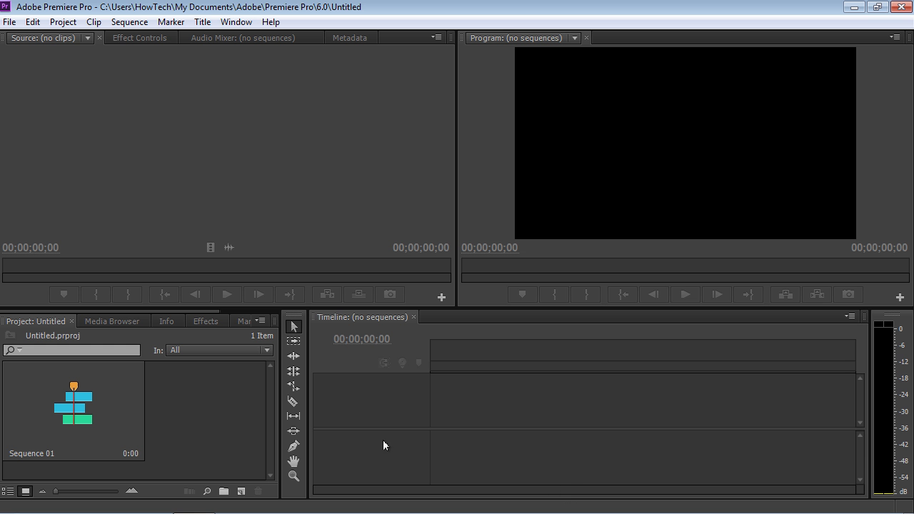
- Import 000839_VTXHD.mp4 from the Videos library into the Project panel
double_click(74, 400)
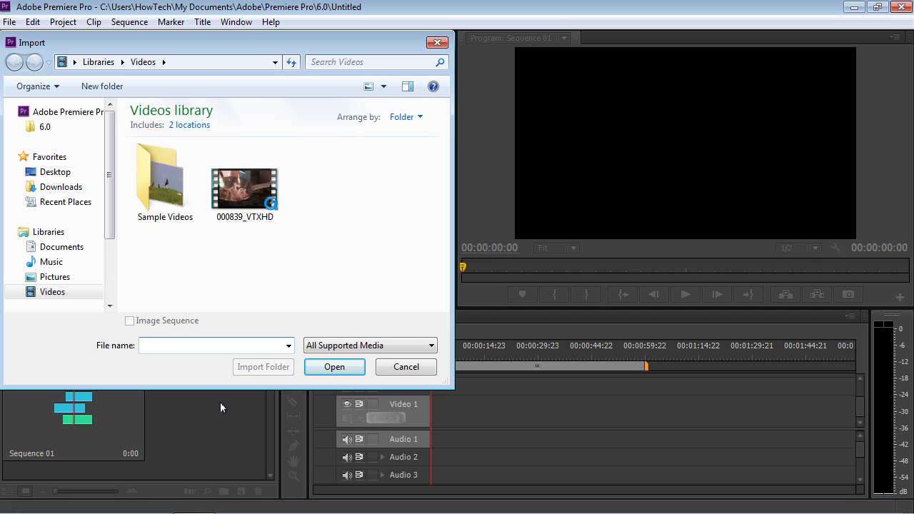
left_click(244, 182)
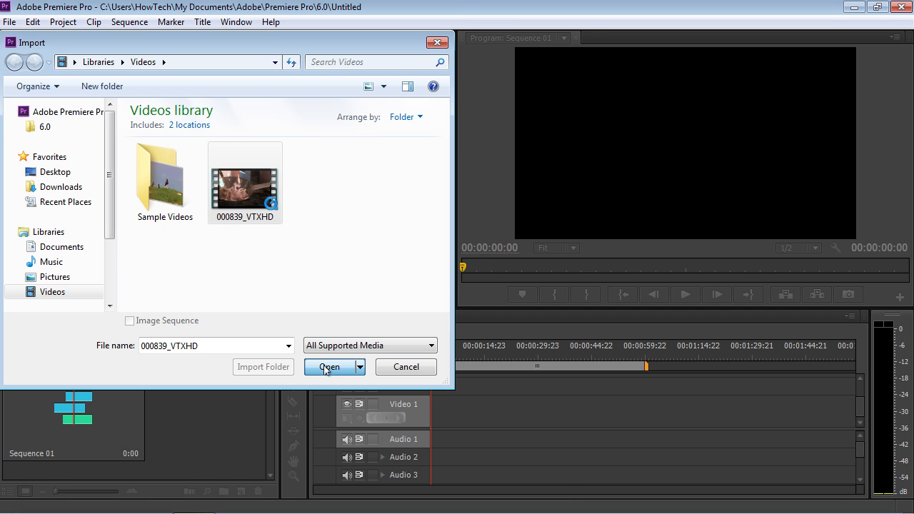
left_click(329, 366)
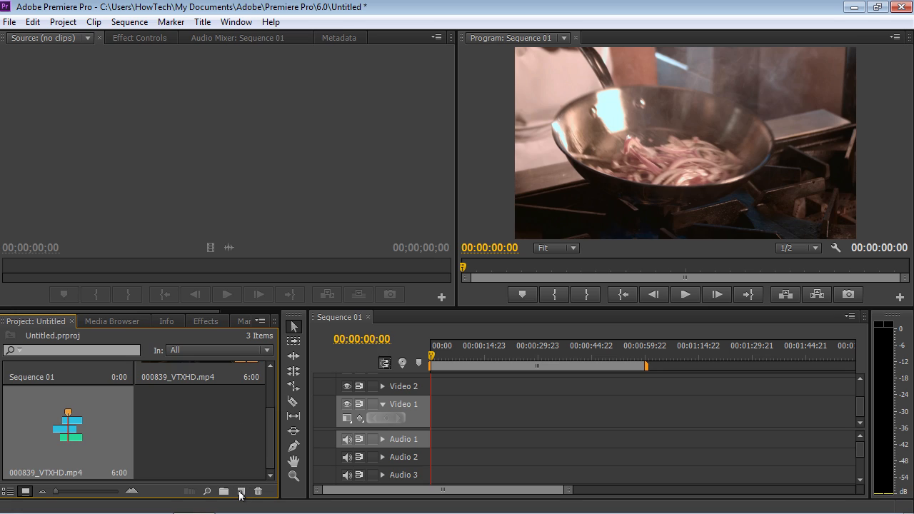
- Make a 000839_VTXHD.mp4 sequence from the clip and open File > Export > Media
left_click(241, 491)
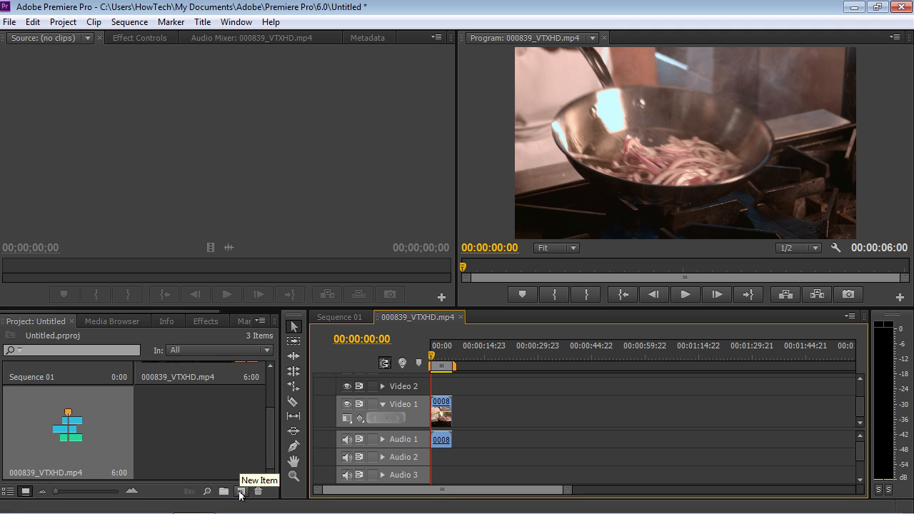
mouse_move(432, 357)
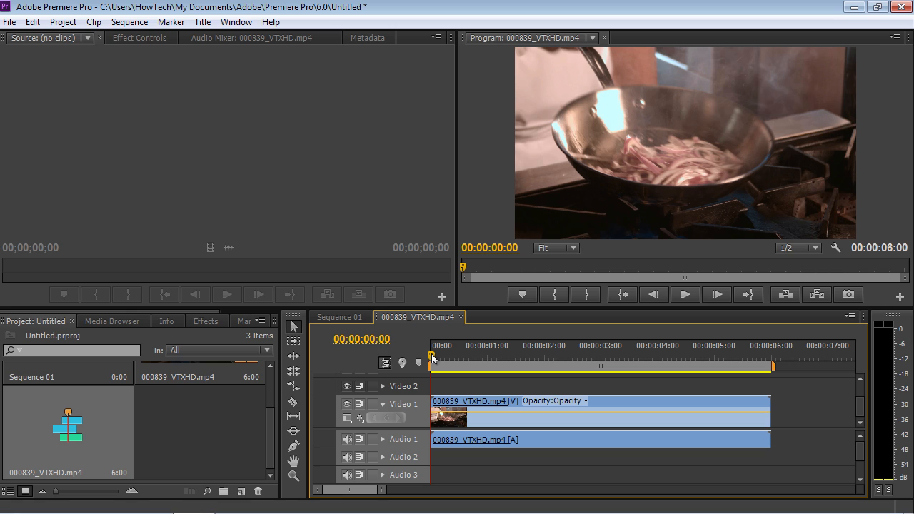
left_click(10, 21)
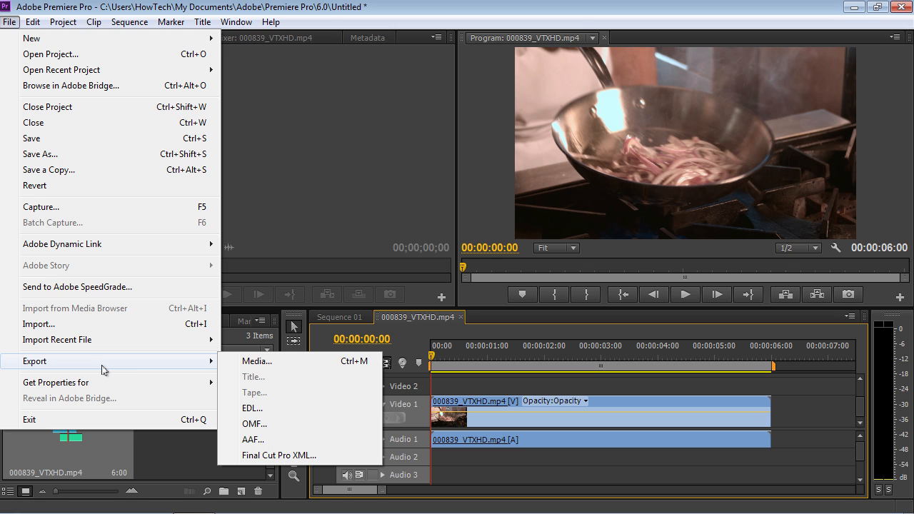
mouse_move(256, 361)
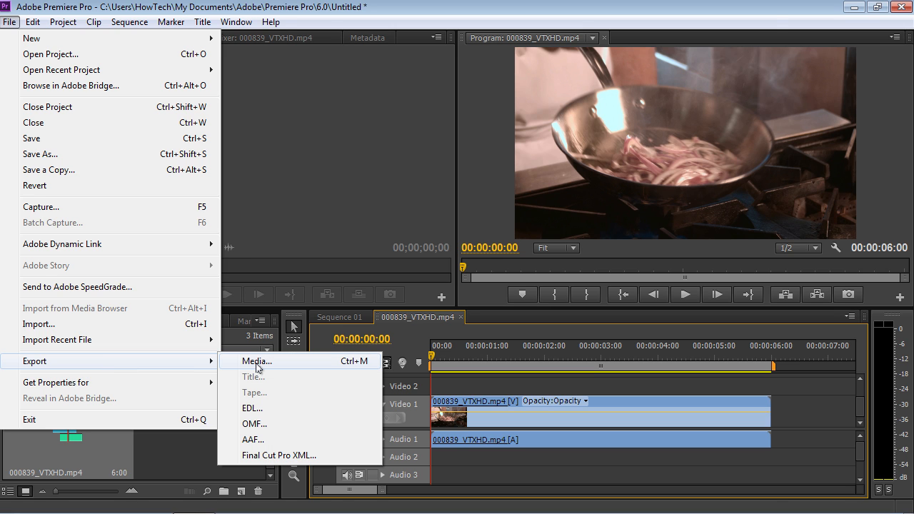
left_click(256, 361)
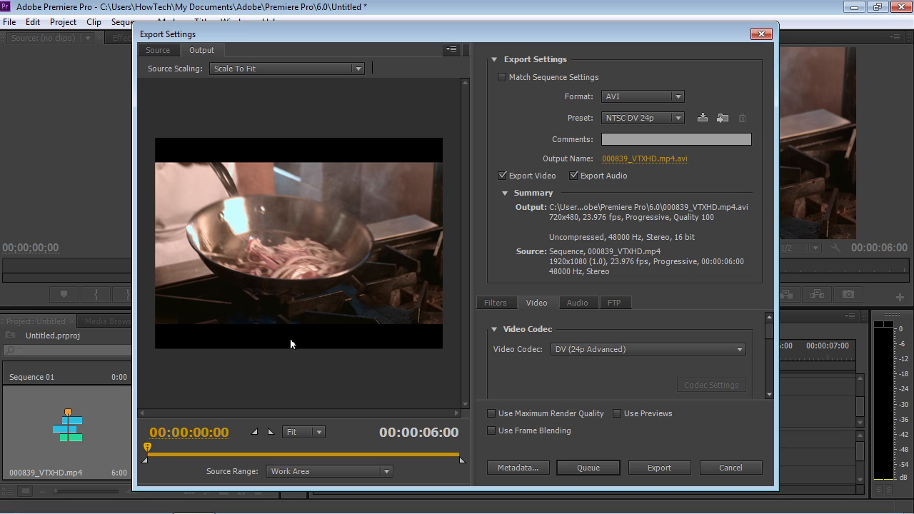
- Choose Windows Media as export format and enable Export Video
left_click(676, 97)
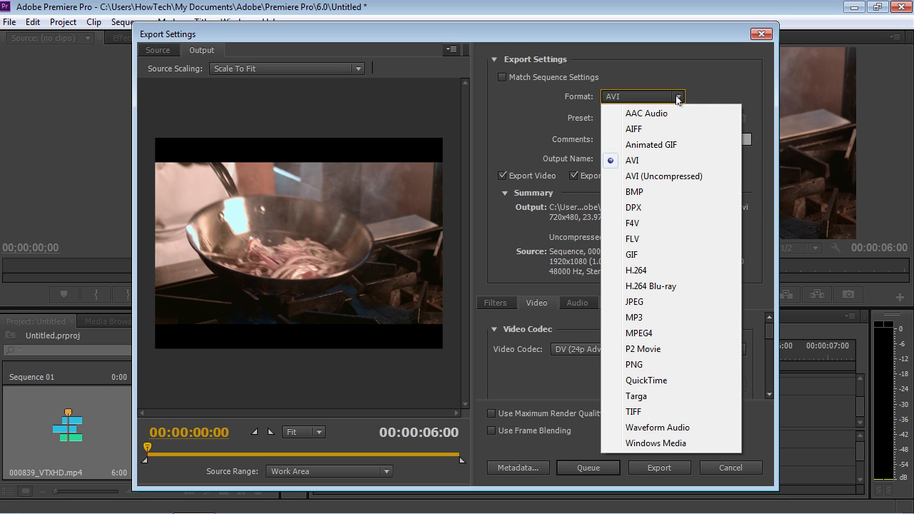
mouse_move(656, 443)
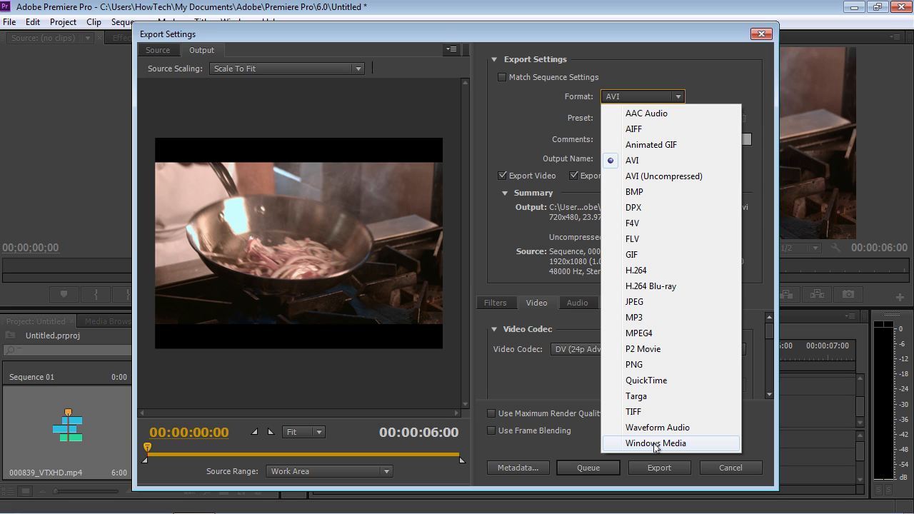
left_click(655, 443)
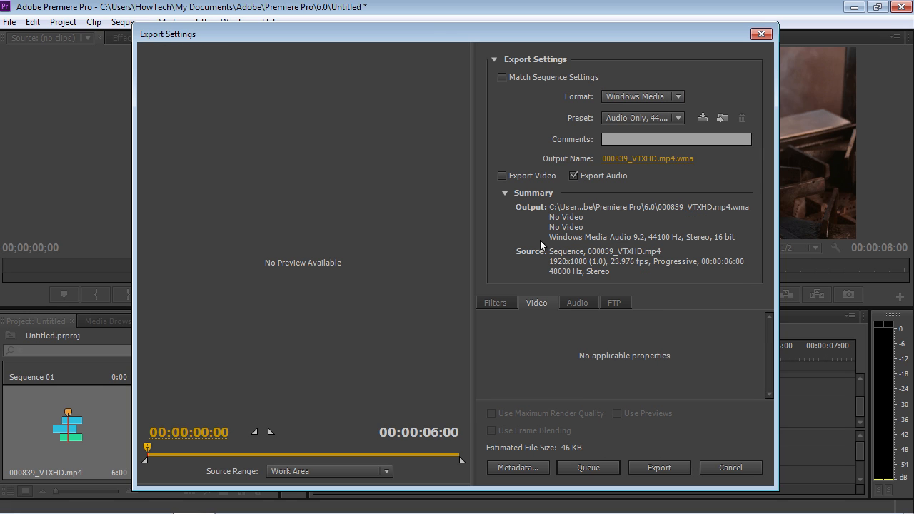
left_click(502, 175)
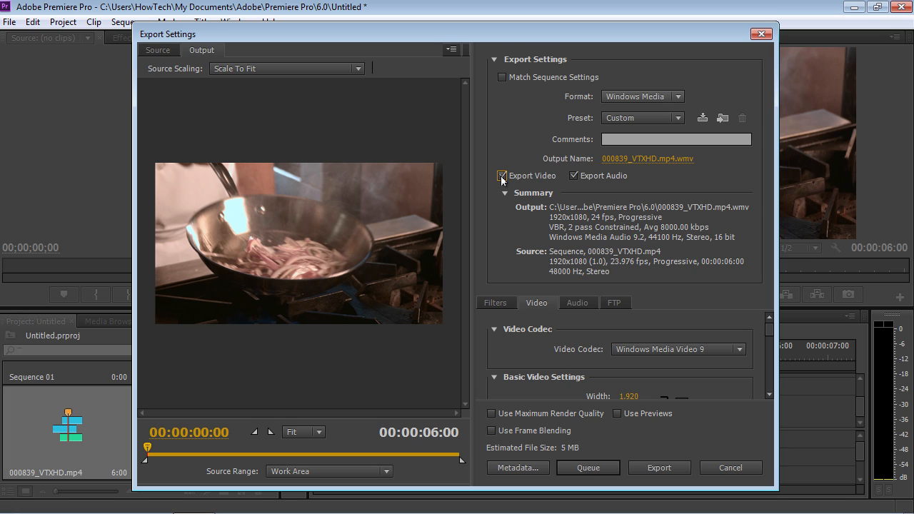
mouse_move(502, 175)
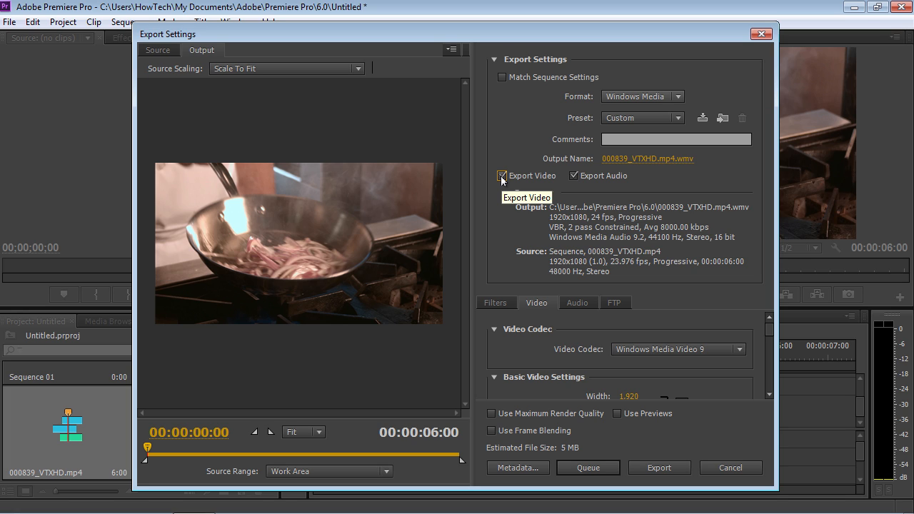
mouse_move(766, 402)
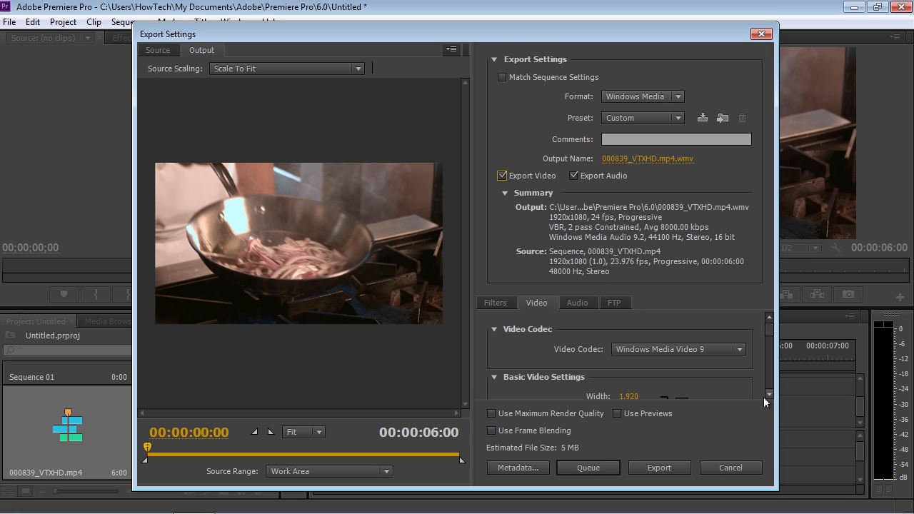
- Change Average Video Bitrate from 8,000 to 4,000 Kbps for an estimated 2 MB file
scroll("down", 3)
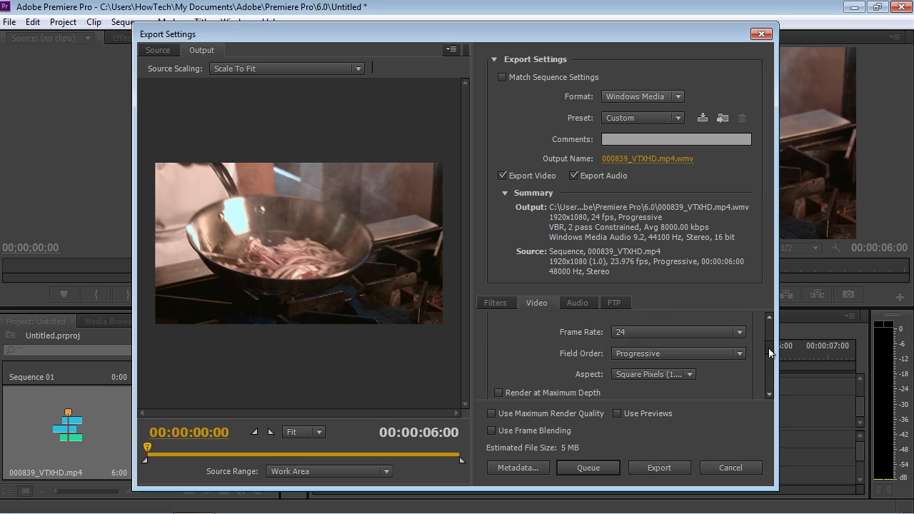
scroll("down", 3)
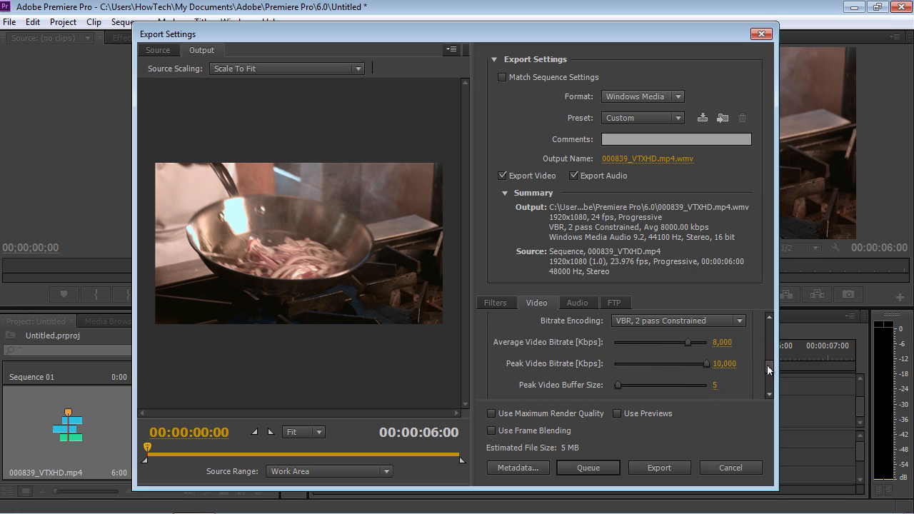
double_click(721, 342)
type("4,000")
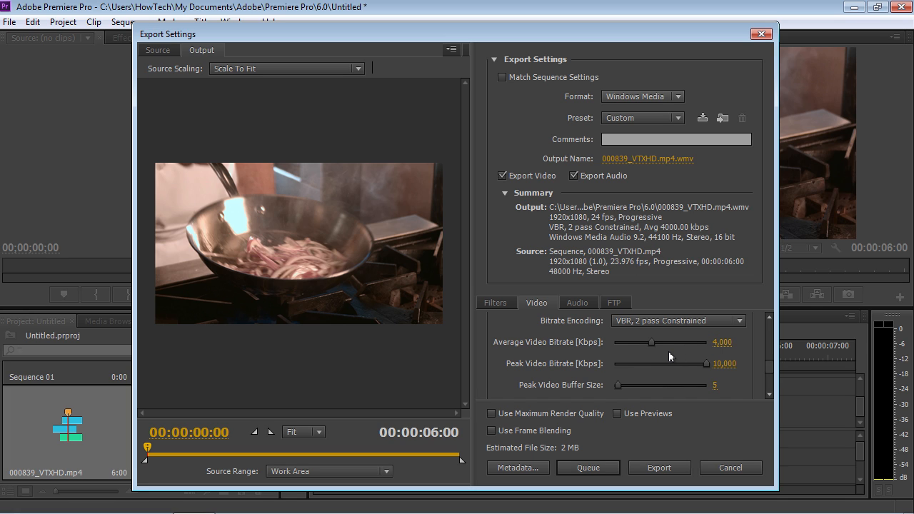
mouse_move(566, 450)
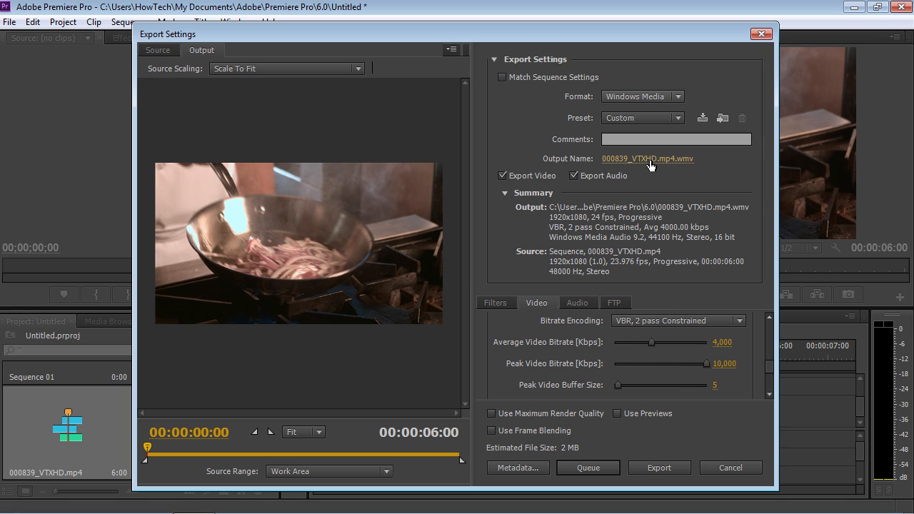
- Save the output 000839_VTXHD.mp4.wmv into the Videos library
left_click(647, 159)
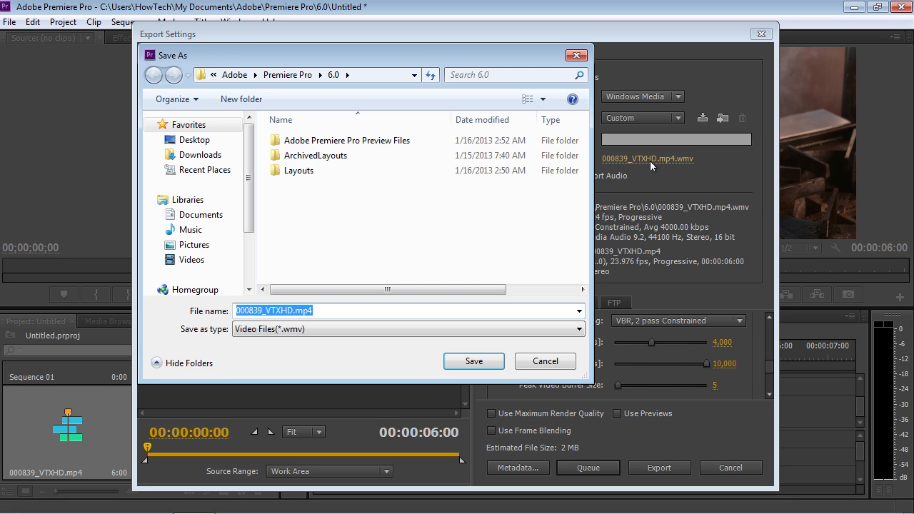
mouse_move(480, 221)
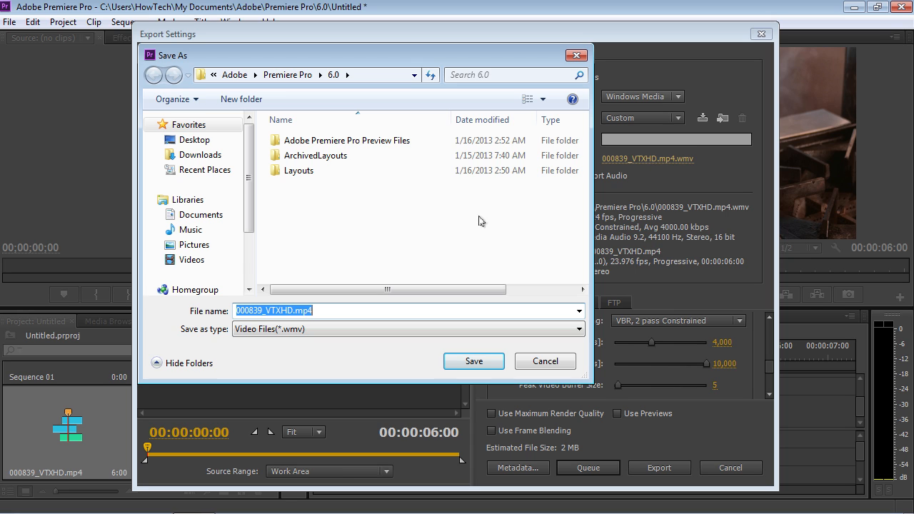
left_click(192, 260)
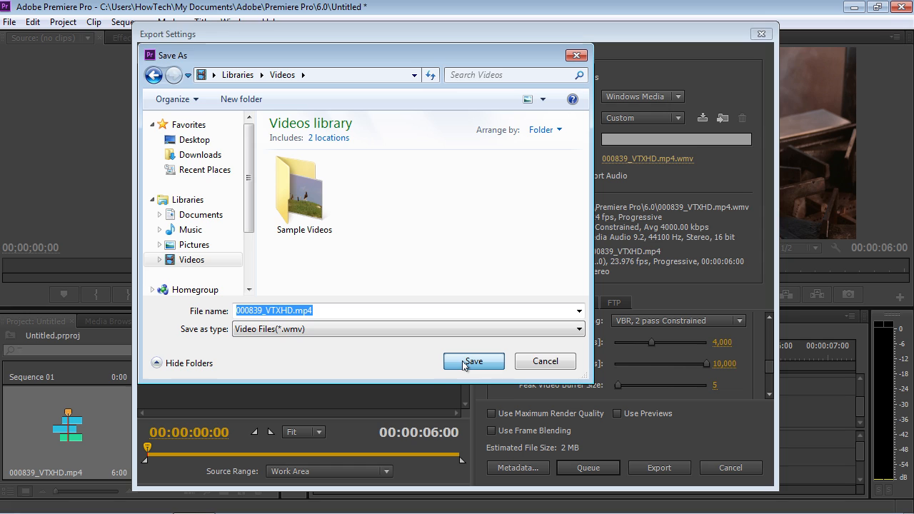
left_click(474, 362)
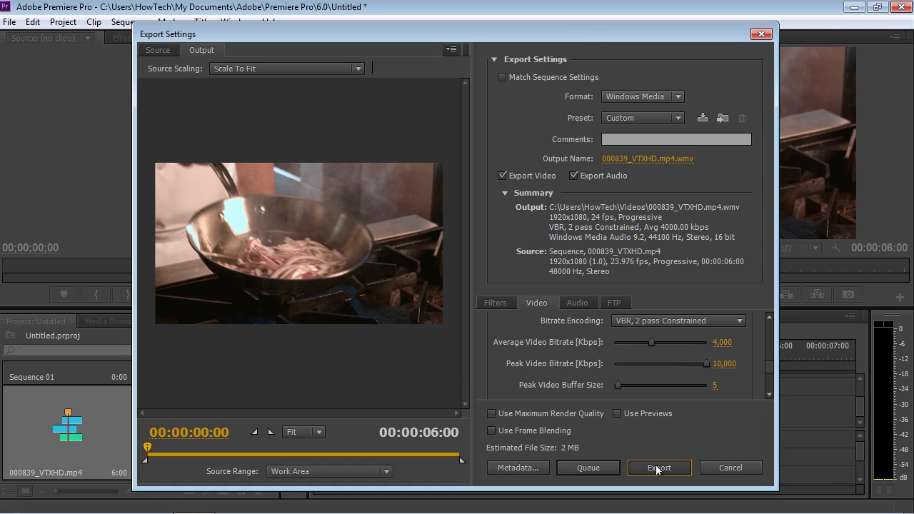
- Export the clip to 000839_VTXHD.mp4.wmv in the Videos library
left_click(658, 467)
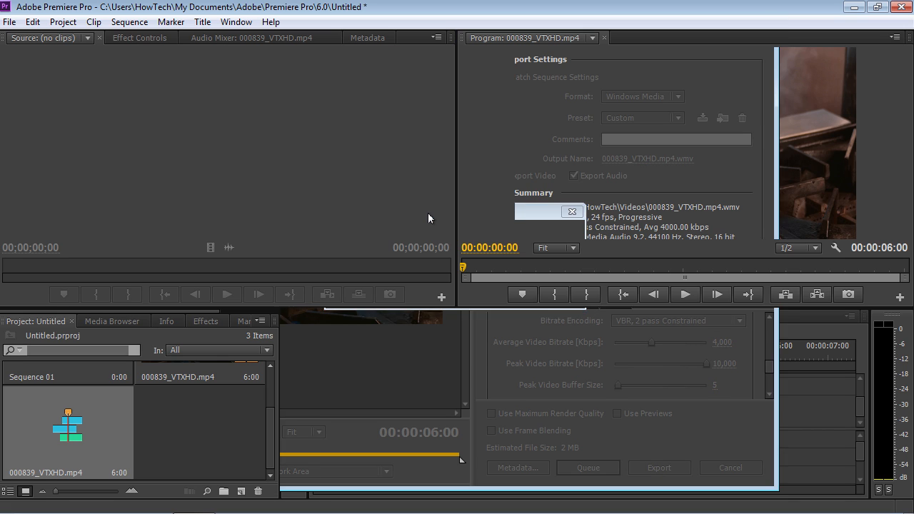
left_click(729, 468)
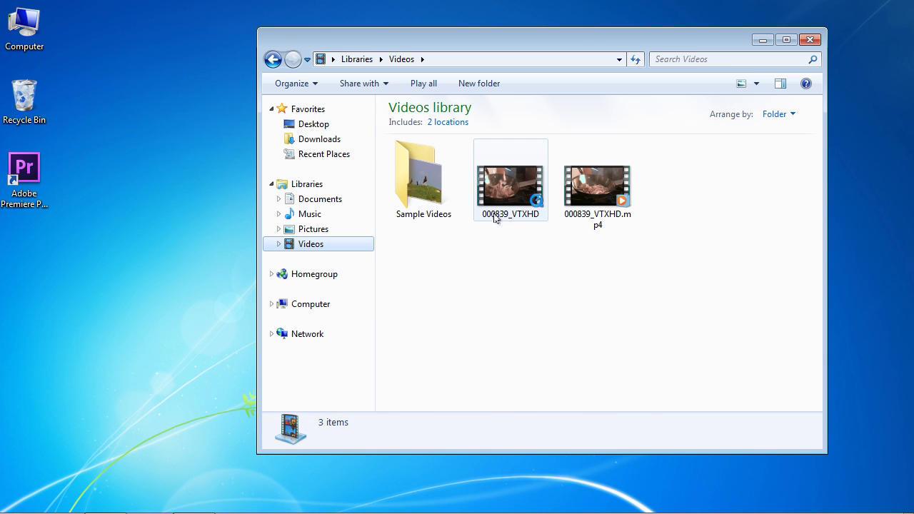
- Select the exported .wmv in Videos to see its 2.98 MB size
left_click(597, 186)
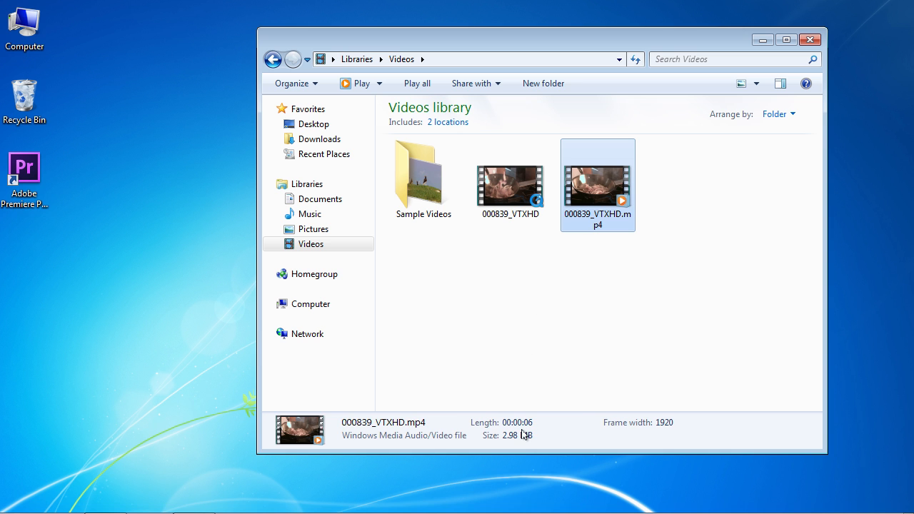
mouse_move(525, 442)
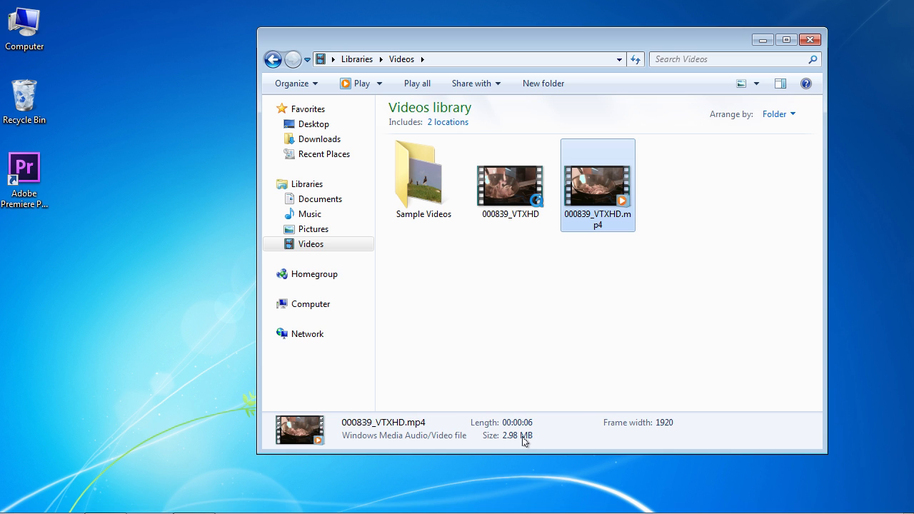